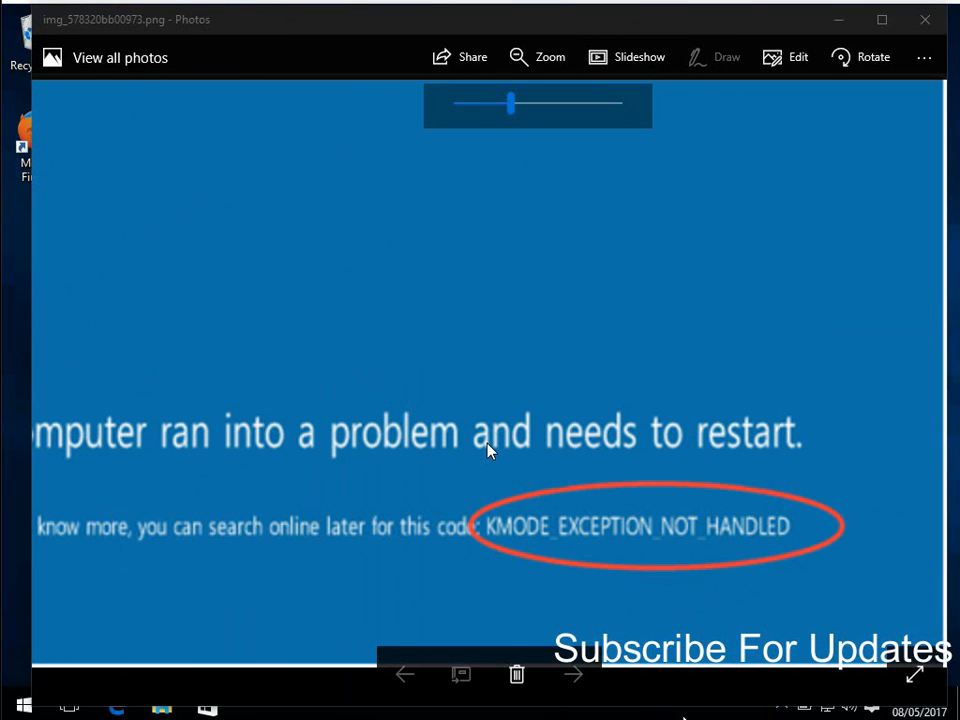
mouse_move(780, 471)
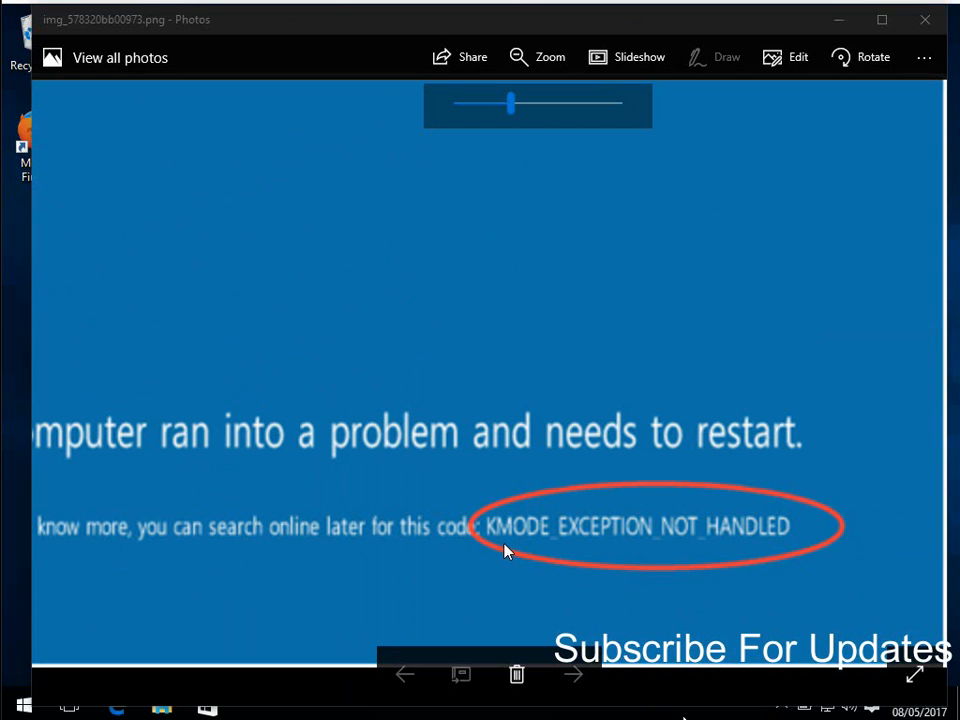
mouse_move(755, 554)
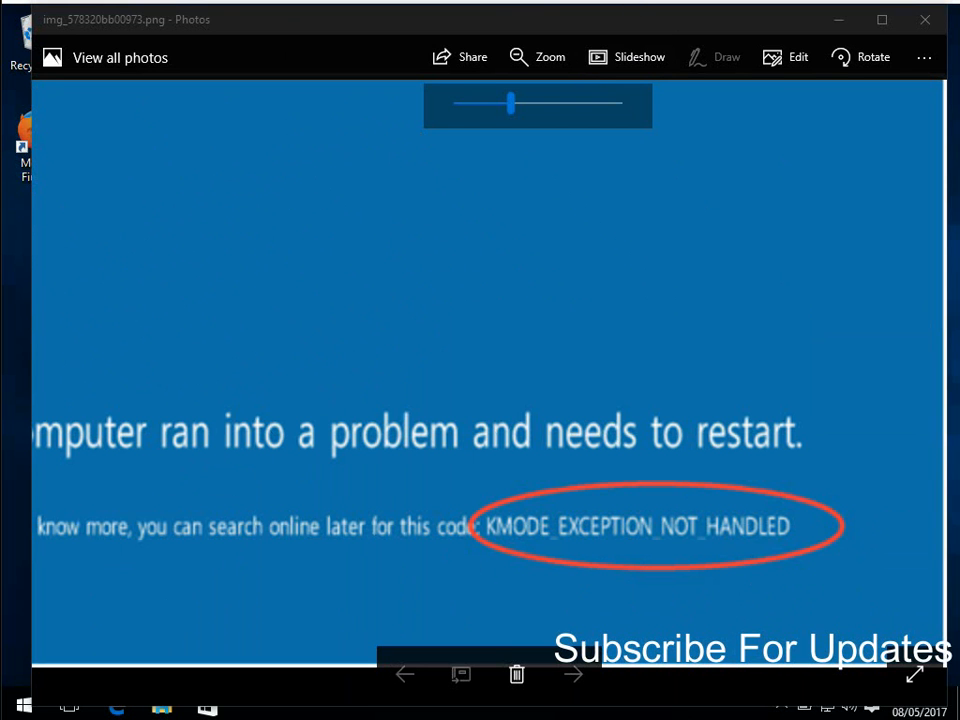
- Close the Photos window showing the KMODE_EXCEPTION_NOT_HANDLED screenshot
left_click(923, 19)
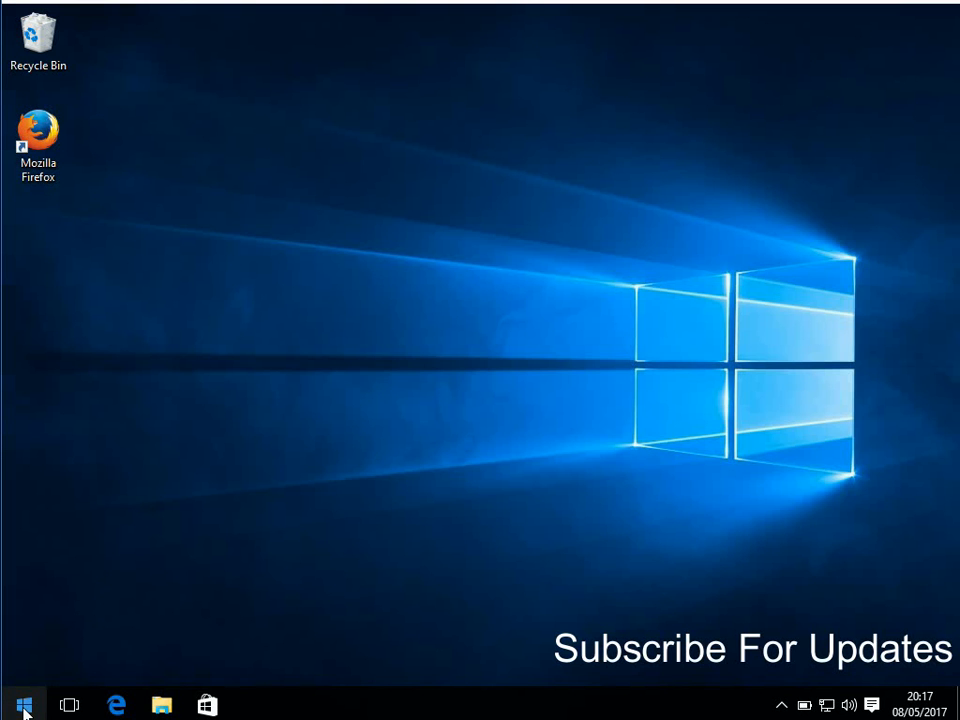
mouse_move(28, 698)
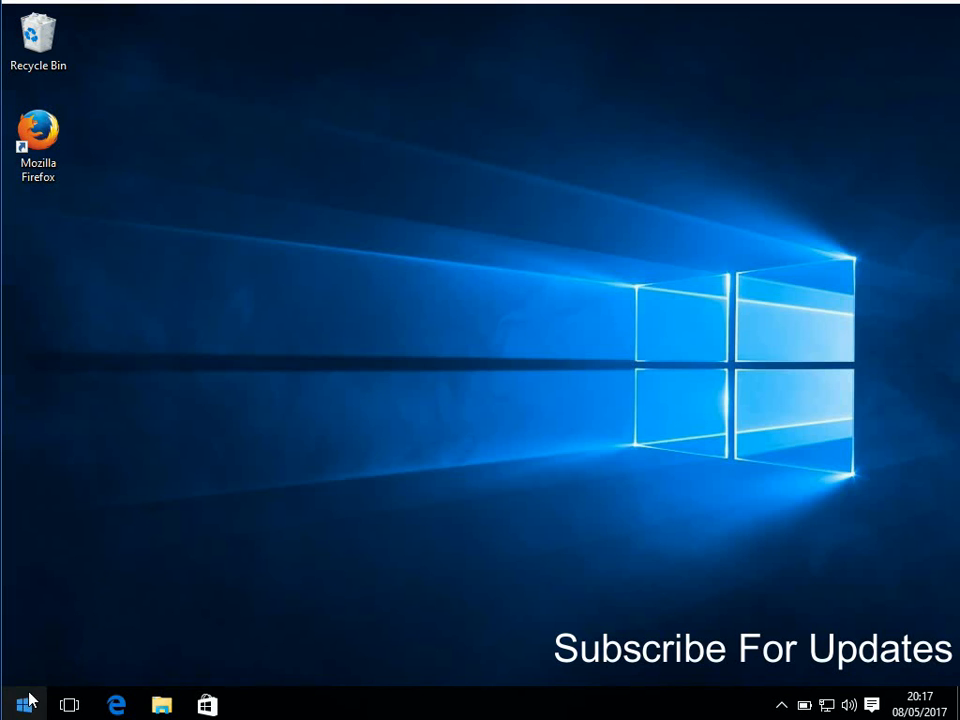
- Search the Start menu for "device" to surface Device Manager
left_click(14, 705)
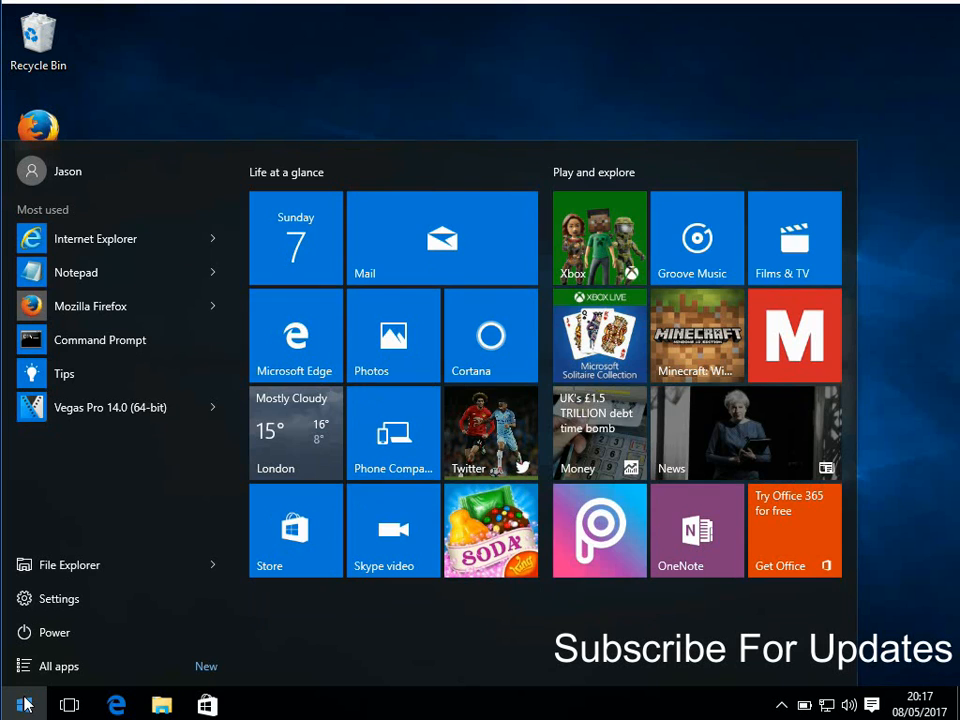
type("device")
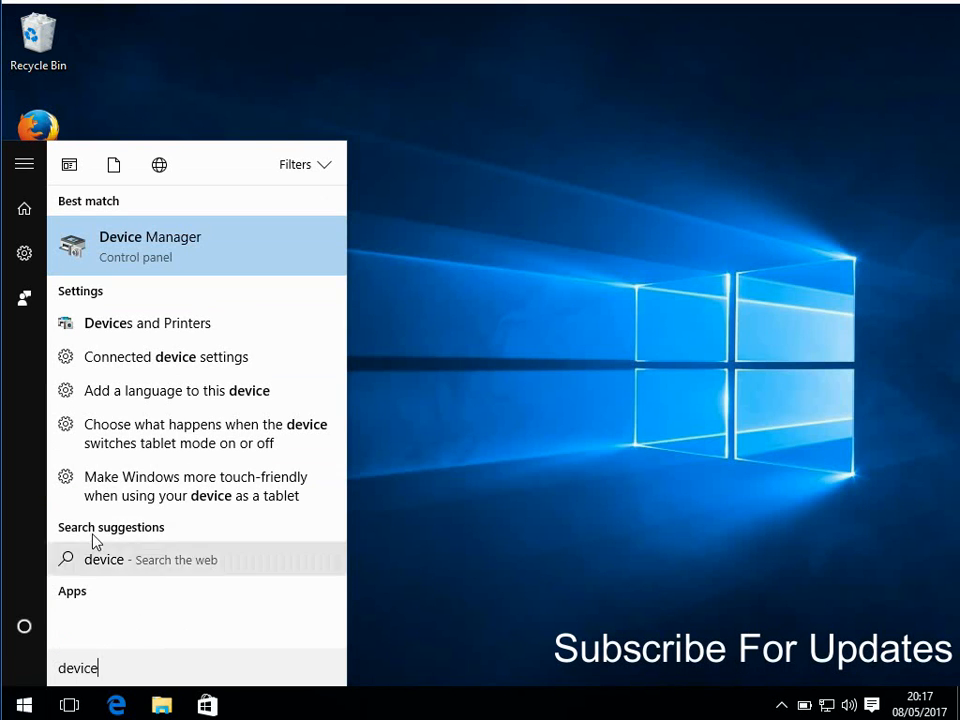
mouse_move(230, 253)
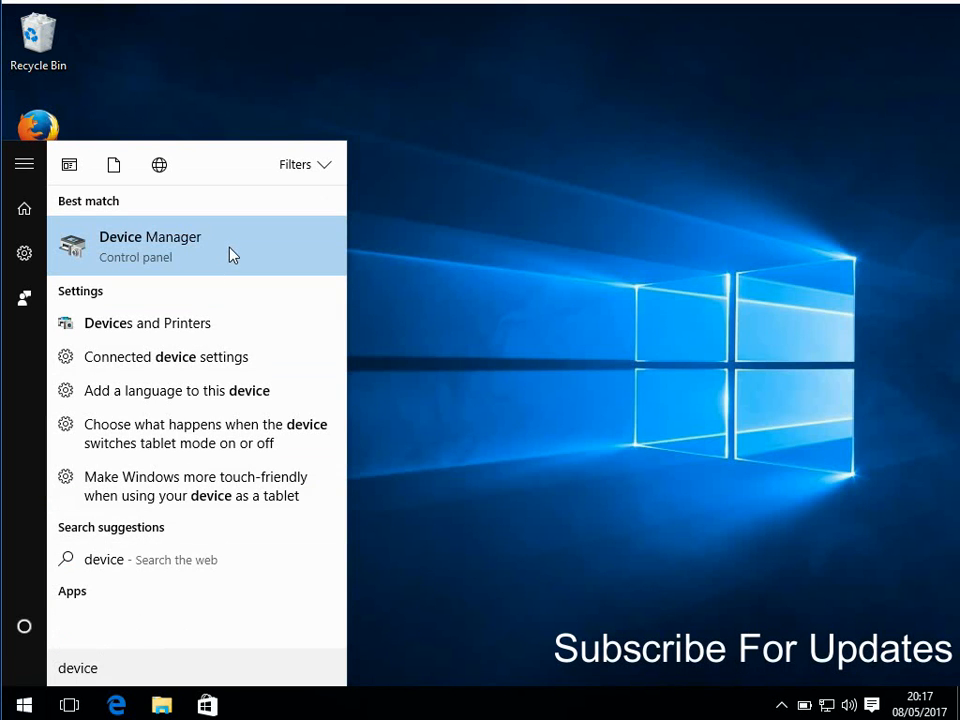
- Launch Device Manager and open the context menu of the Intel PRO/1000 MT Desktop Adapter
left_click(150, 245)
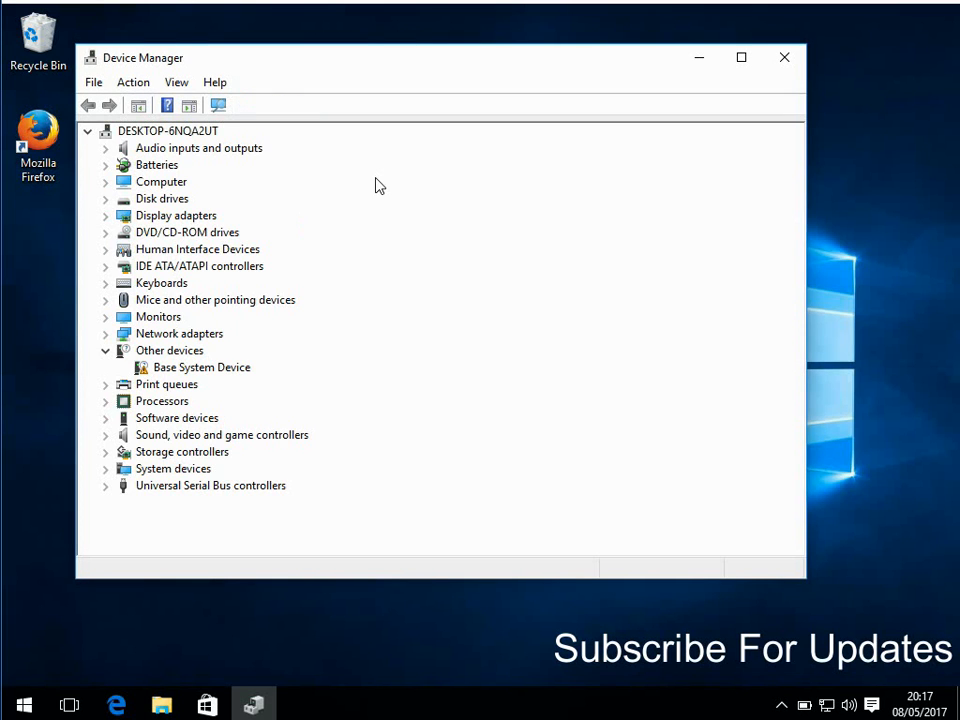
mouse_move(207, 343)
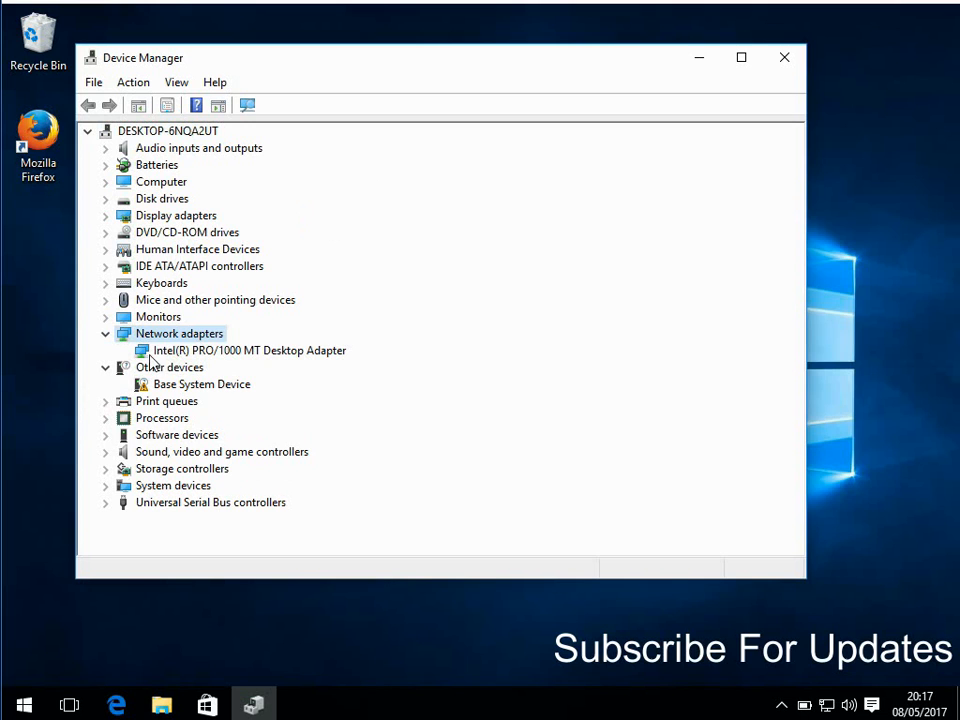
left_click(249, 350)
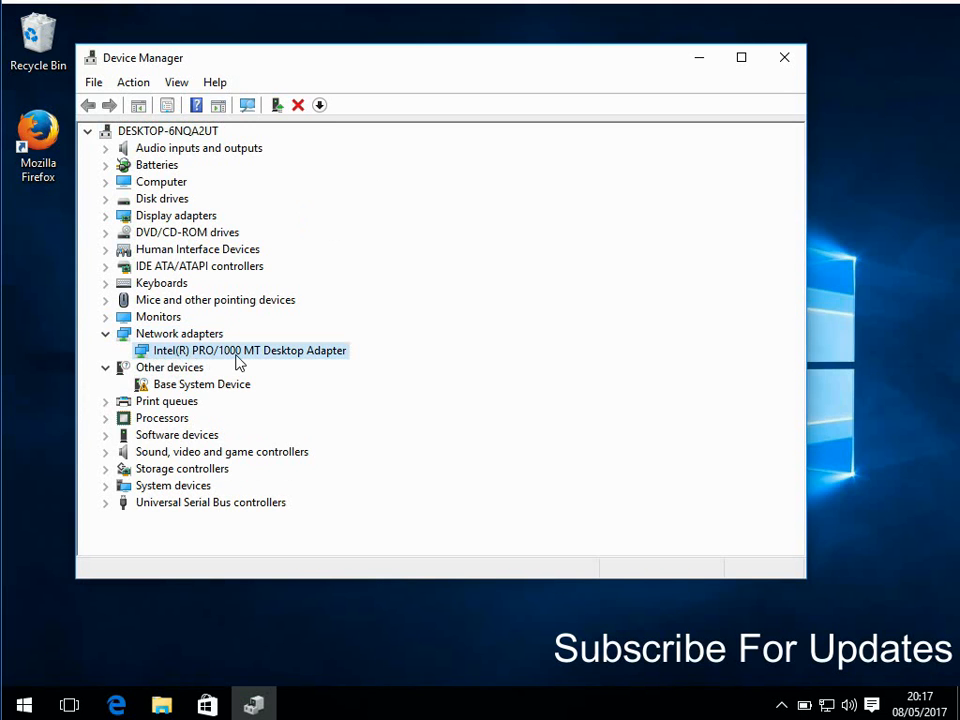
mouse_move(258, 362)
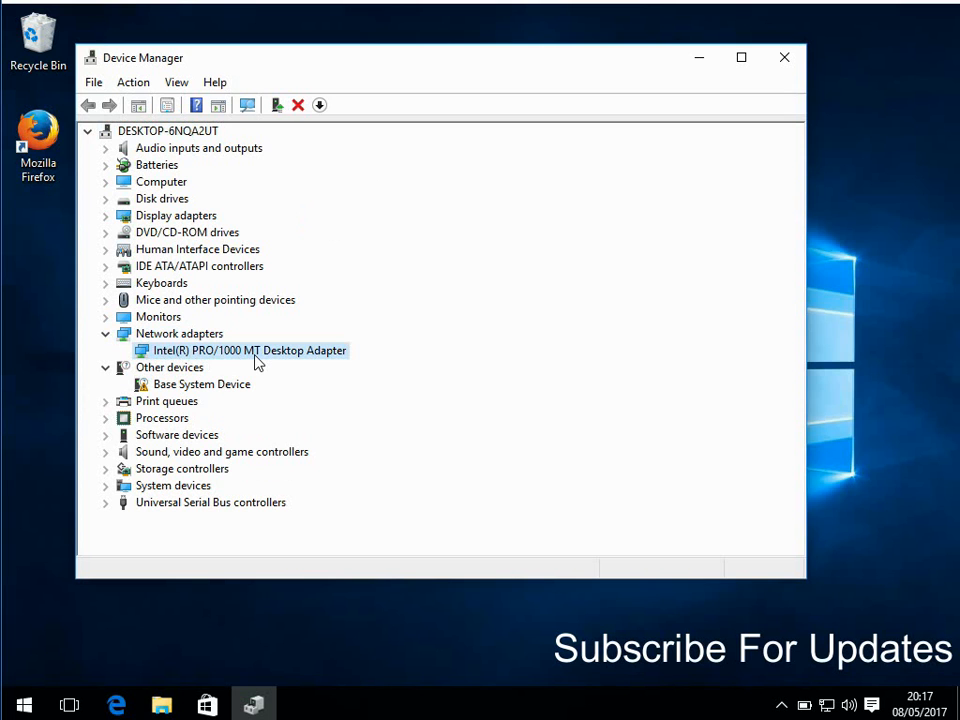
right_click(249, 350)
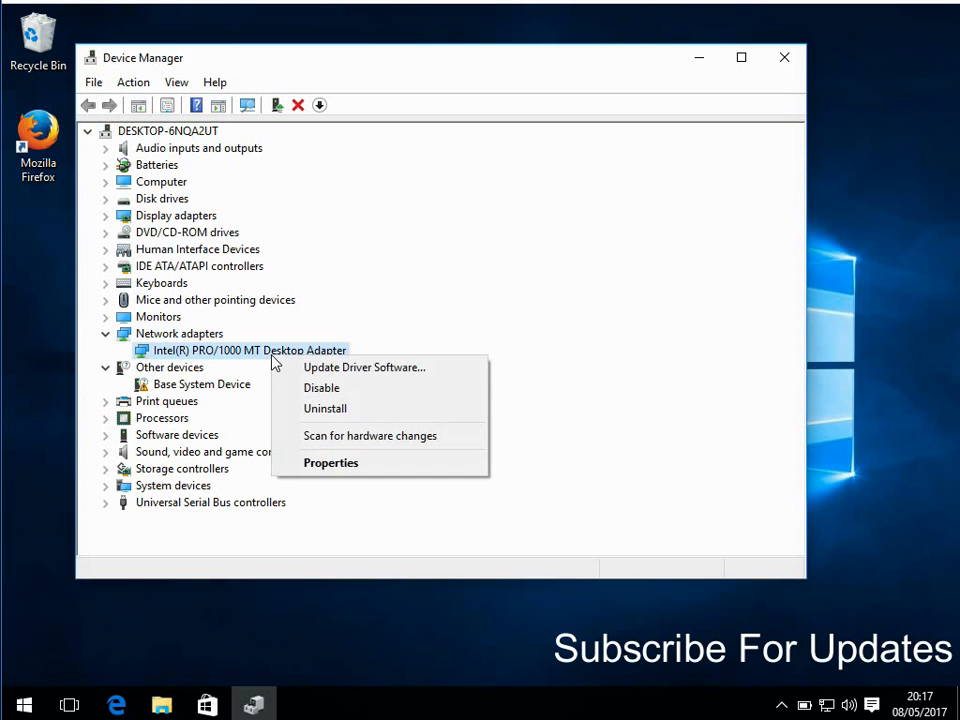
left_click(331, 462)
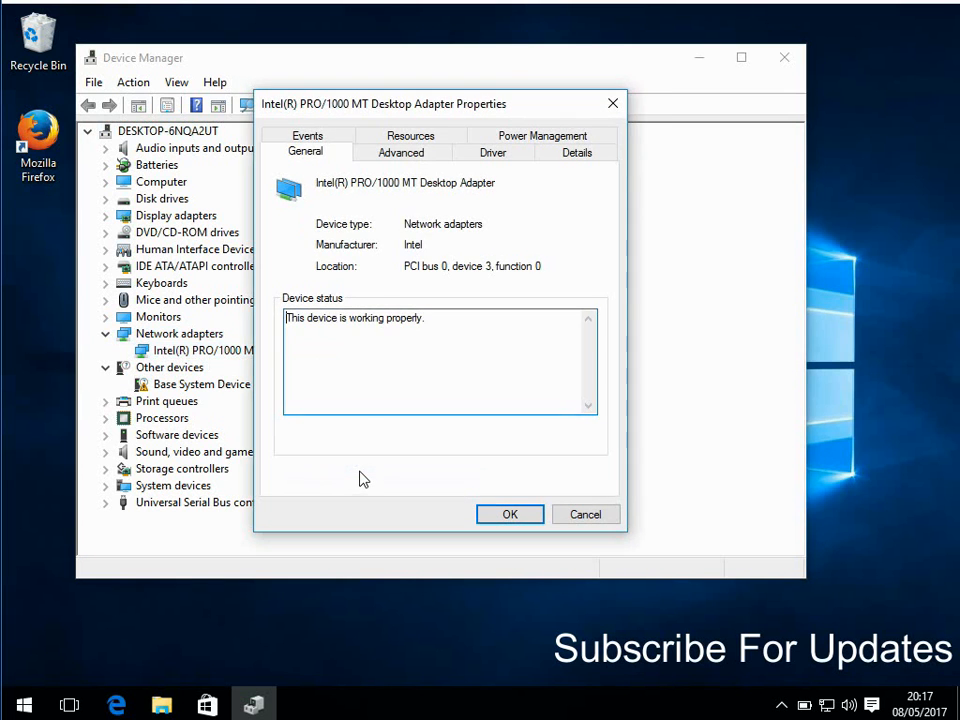
left_click(492, 152)
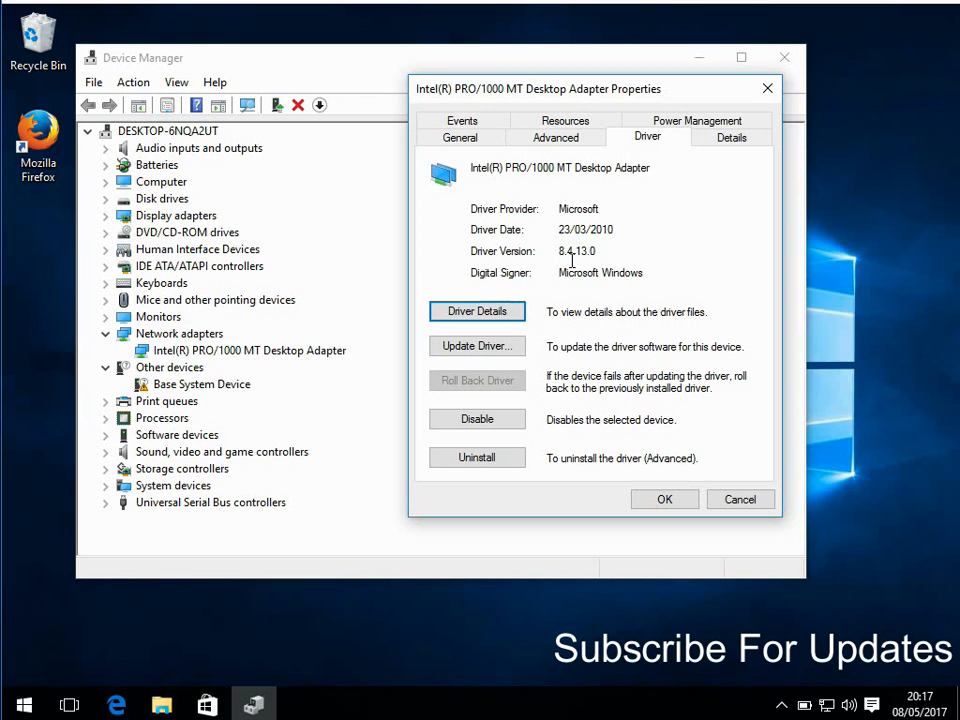
mouse_move(303, 420)
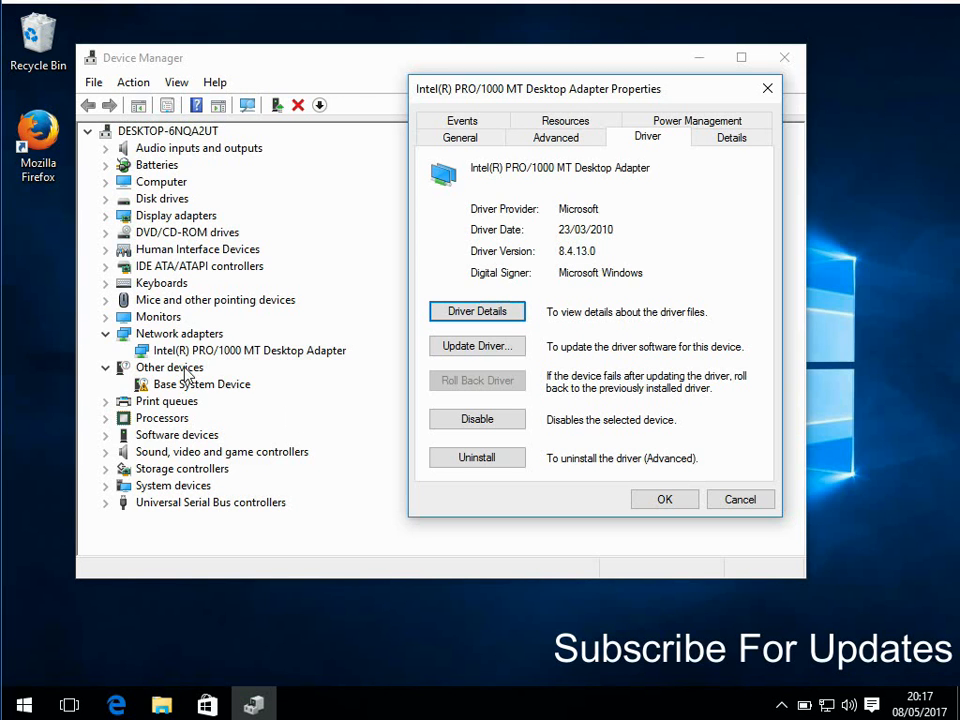
mouse_move(218, 362)
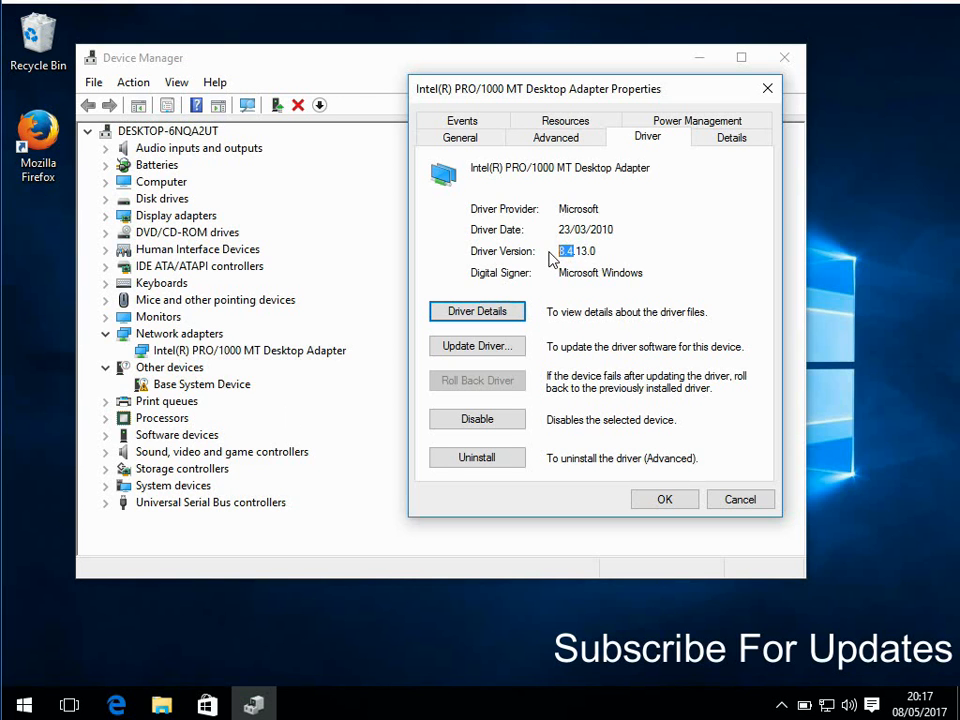
mouse_move(740, 499)
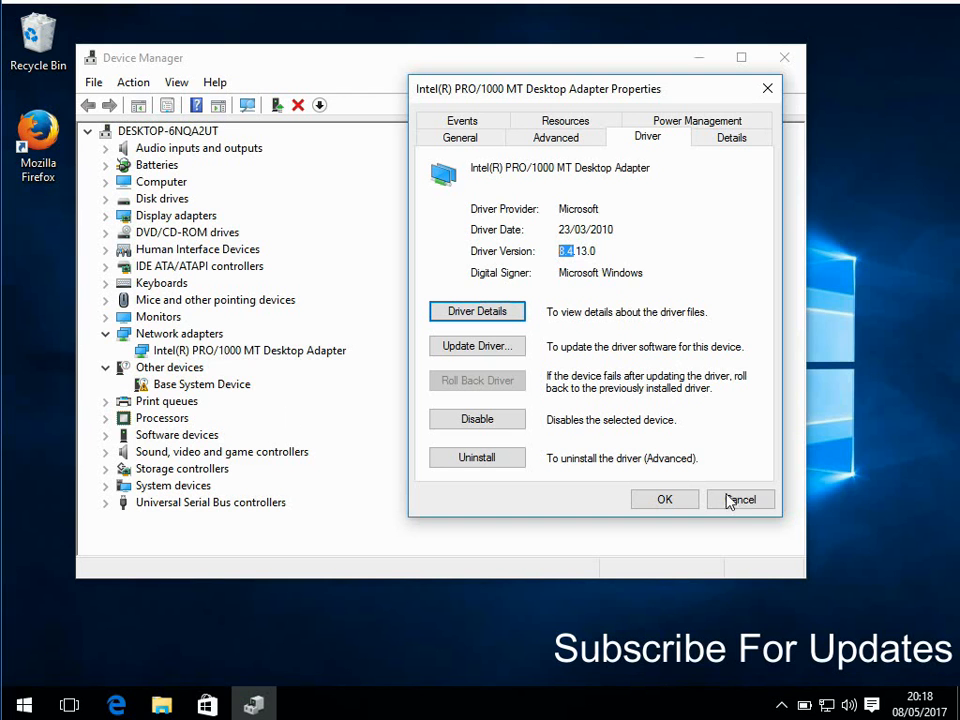
mouse_move(740, 499)
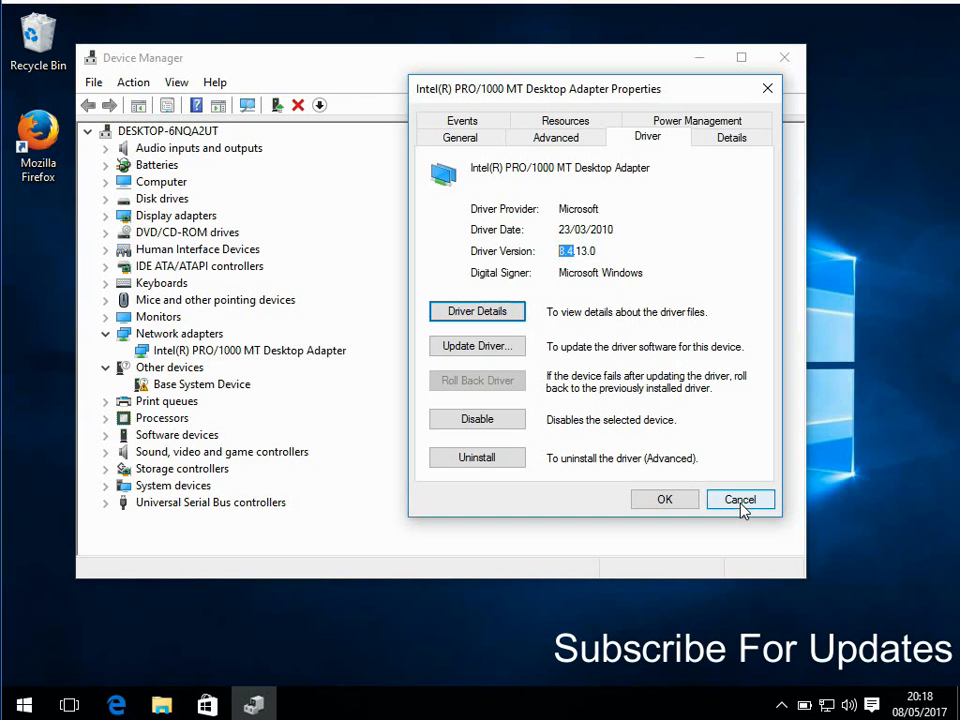
left_click(739, 499)
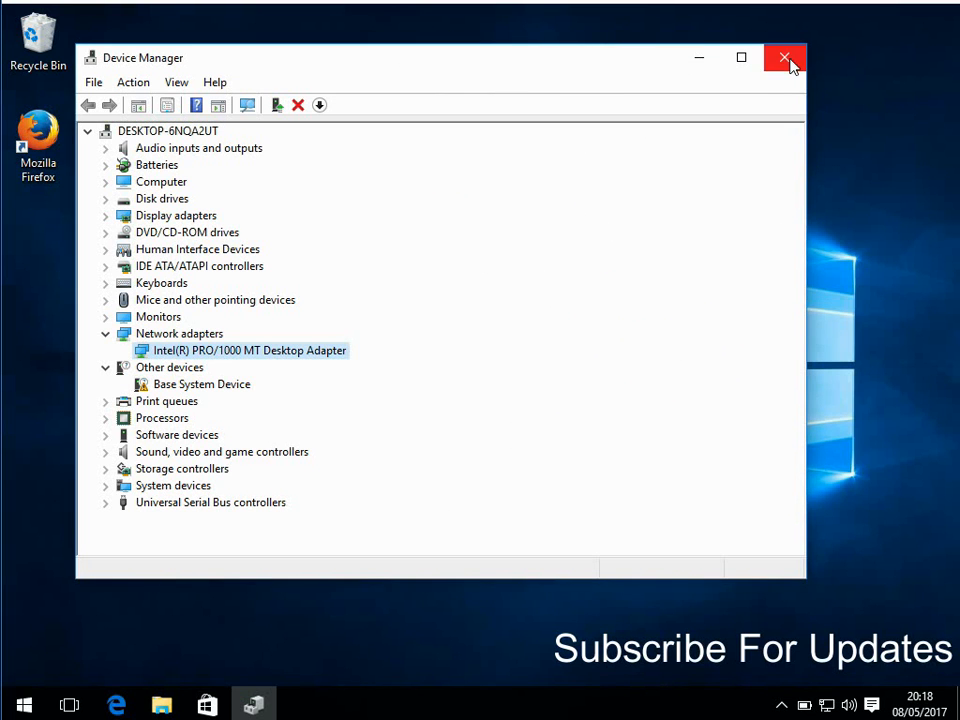
- Close Device Manager and show This PC's drives in File Explorer
left_click(785, 57)
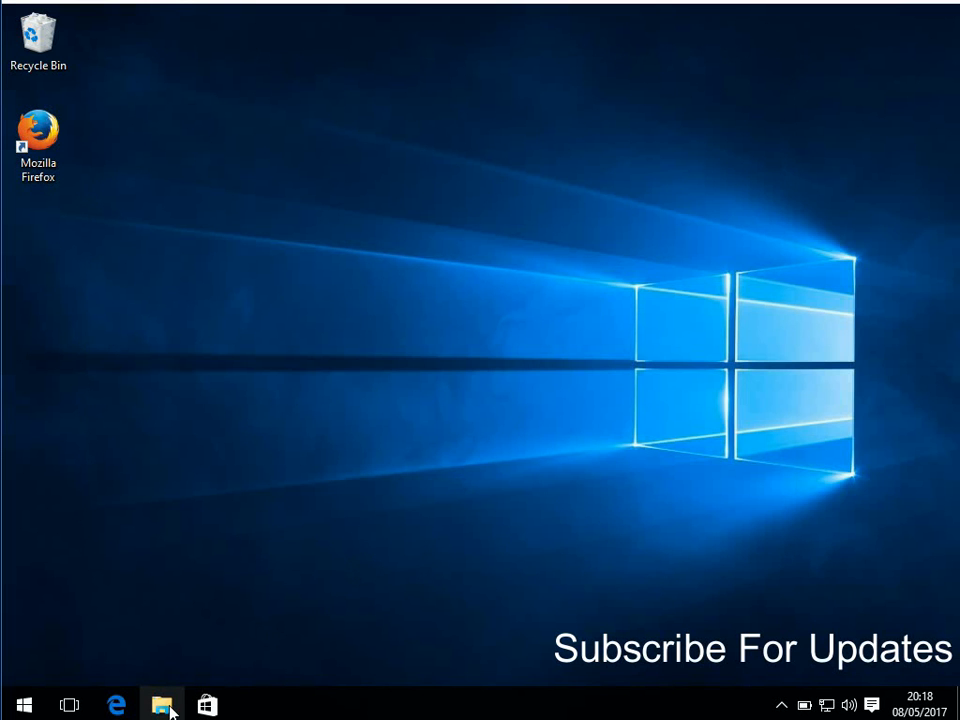
left_click(161, 705)
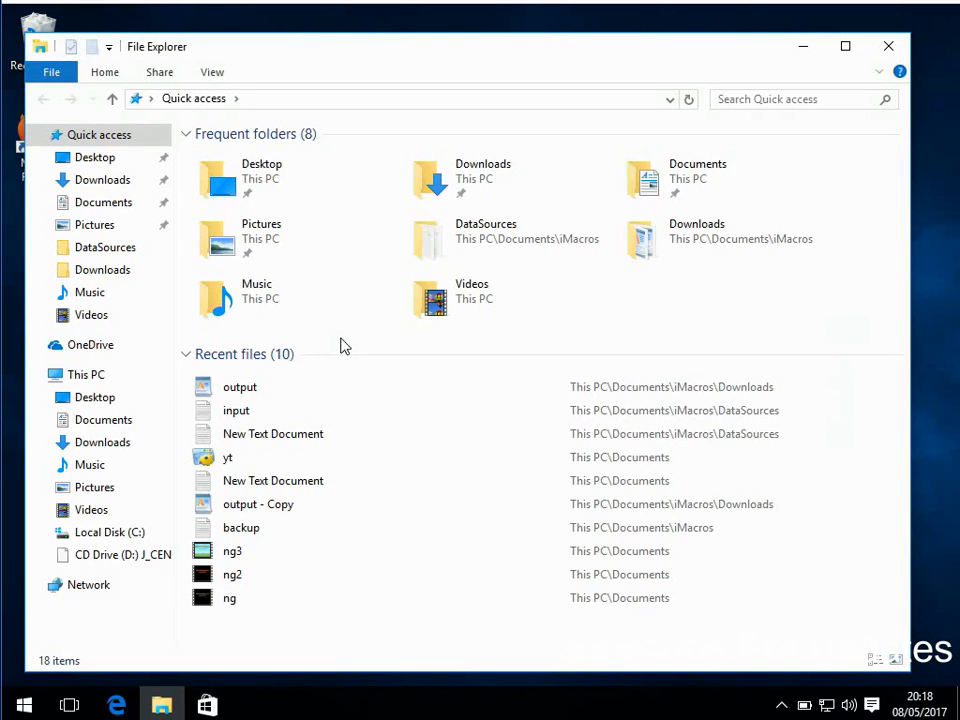
left_click(86, 373)
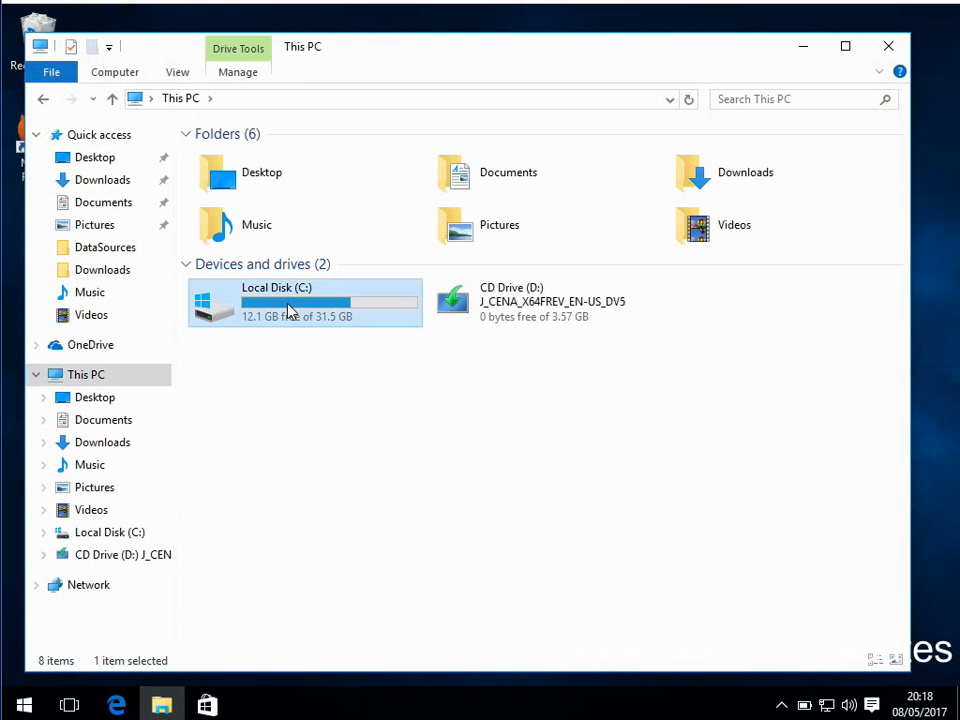
mouse_move(363, 603)
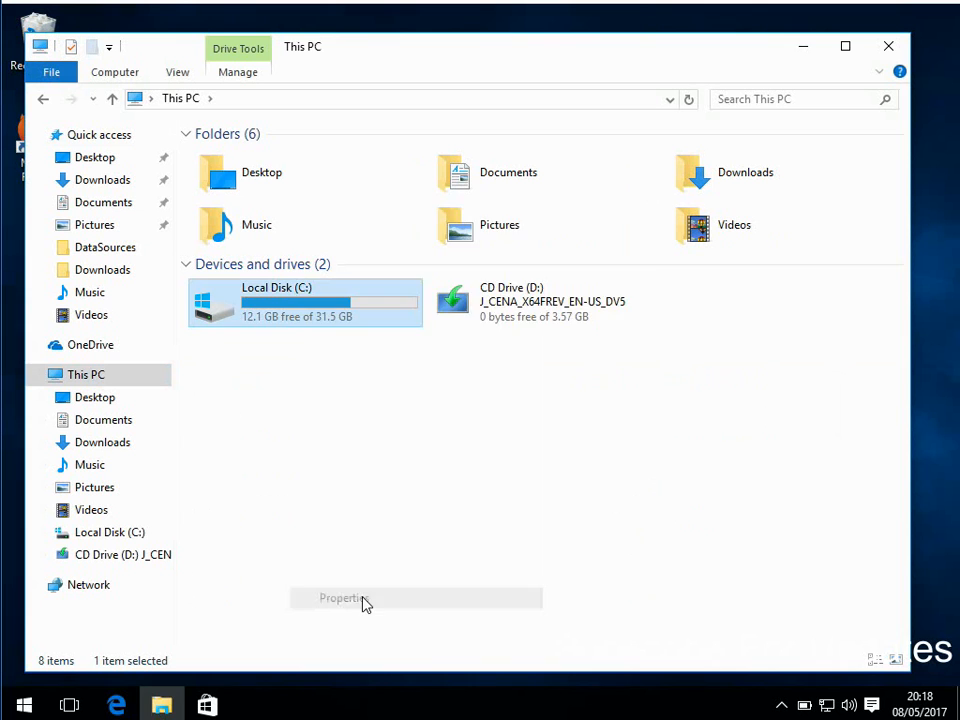
- Run error checking on Local Disk (C:), then close the results and Properties
left_click(344, 597)
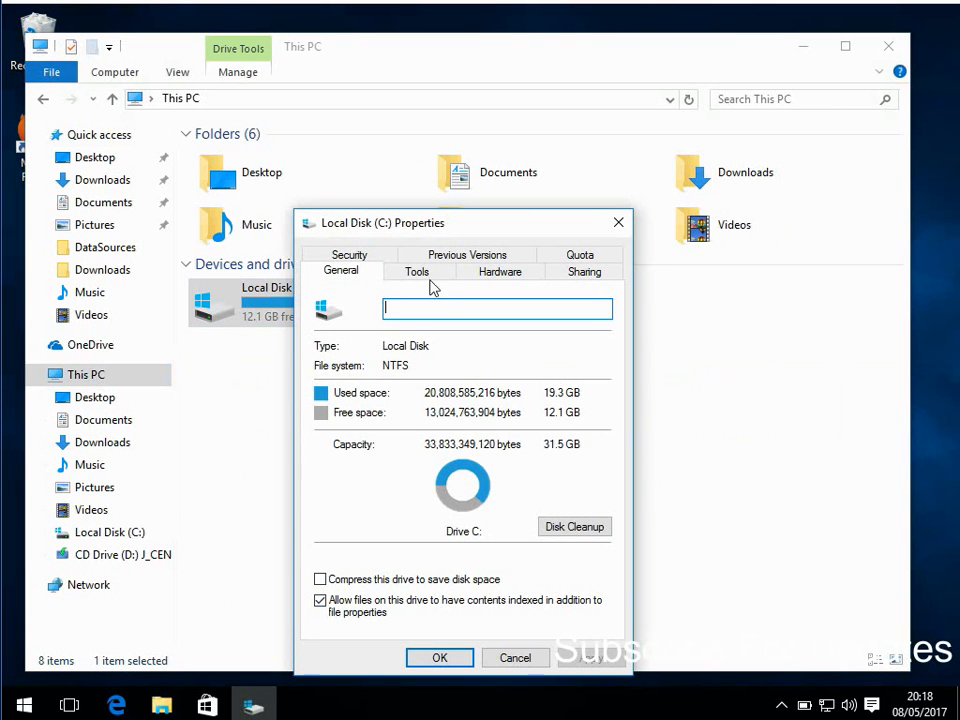
left_click(417, 271)
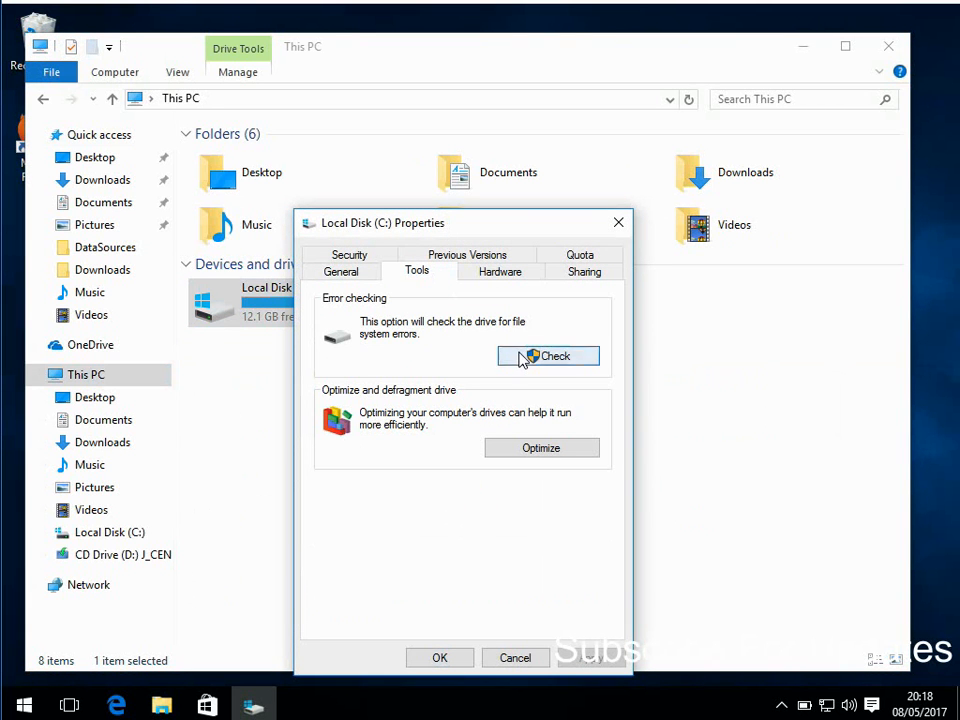
left_click(548, 356)
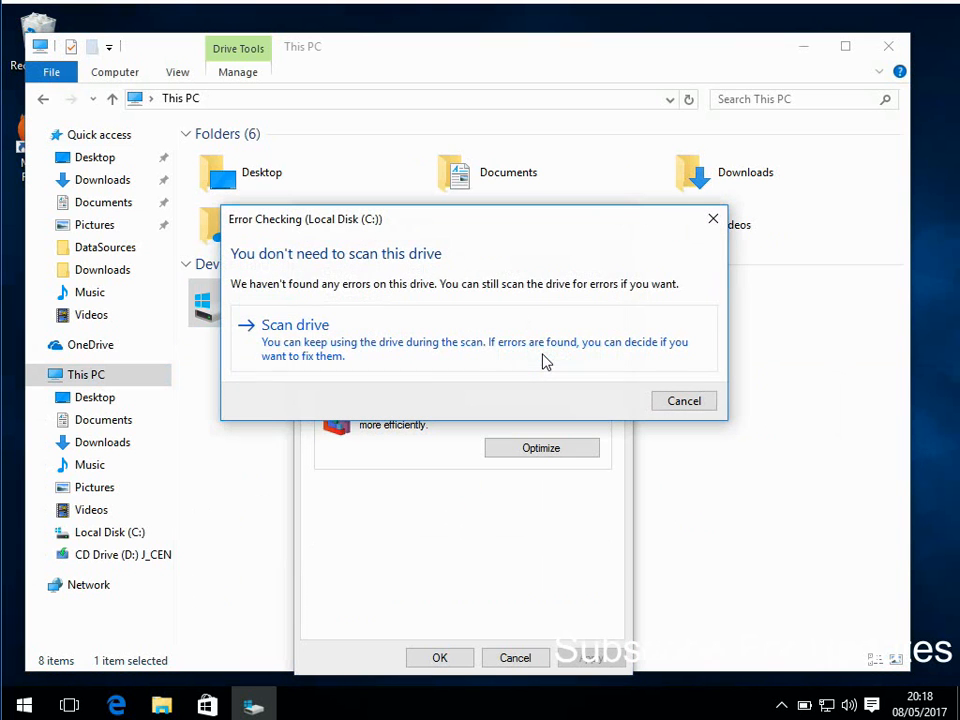
mouse_move(323, 350)
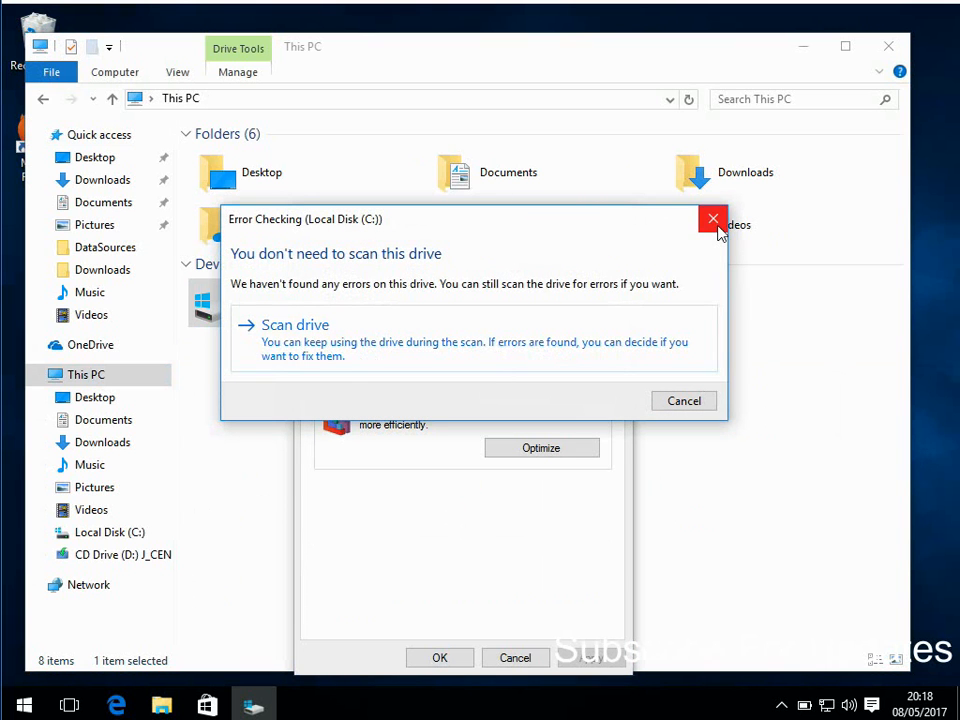
left_click(713, 218)
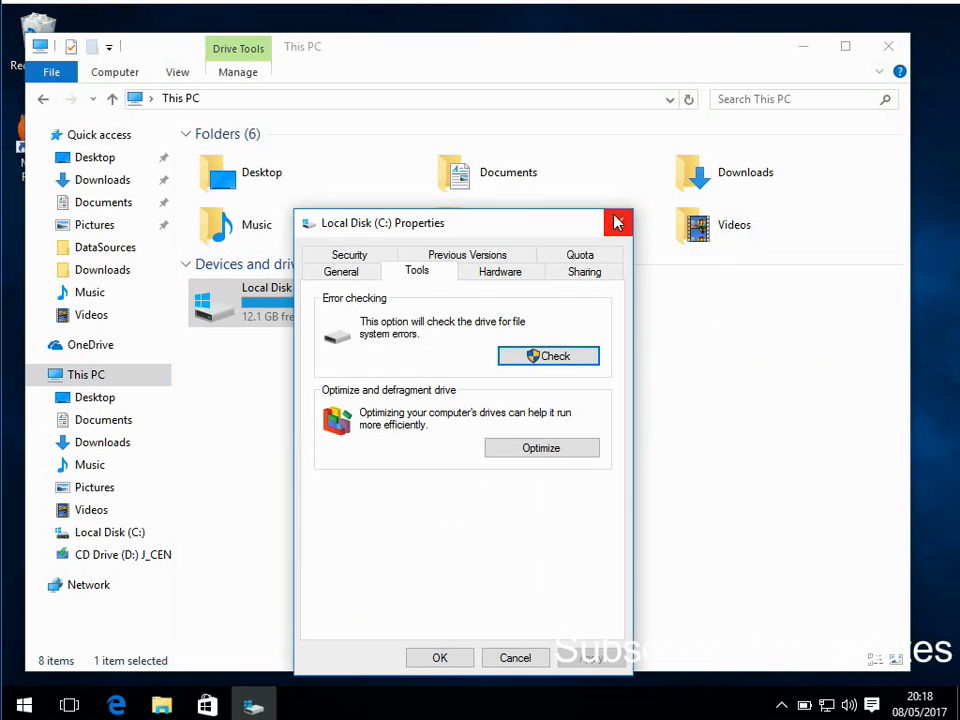
left_click(617, 222)
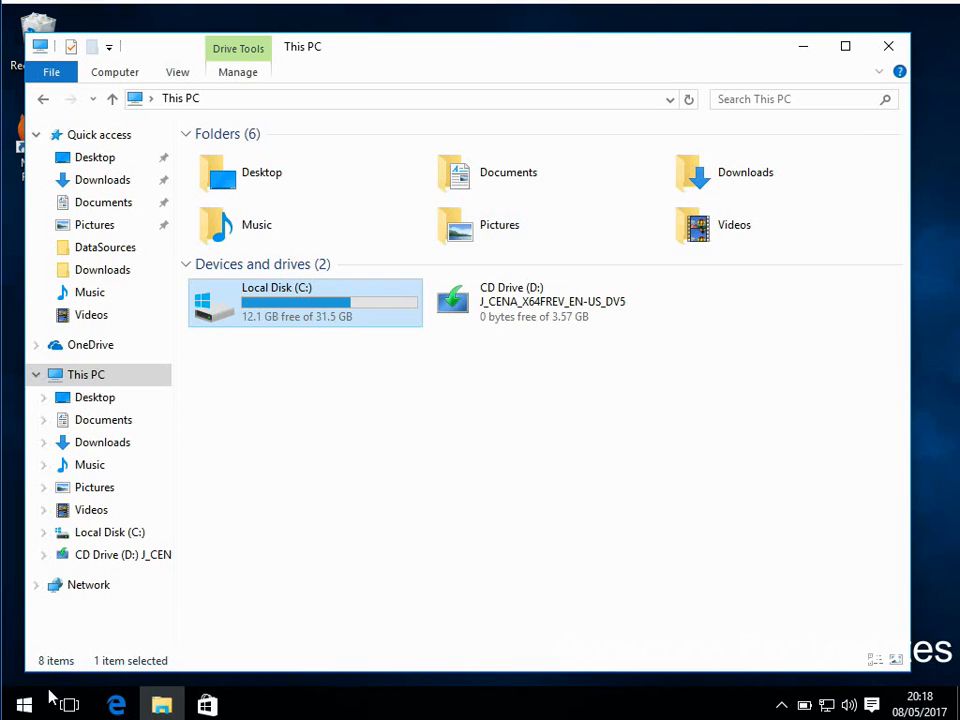
- Search the Start menu for "update" and open Windows Update settings
left_click(24, 704)
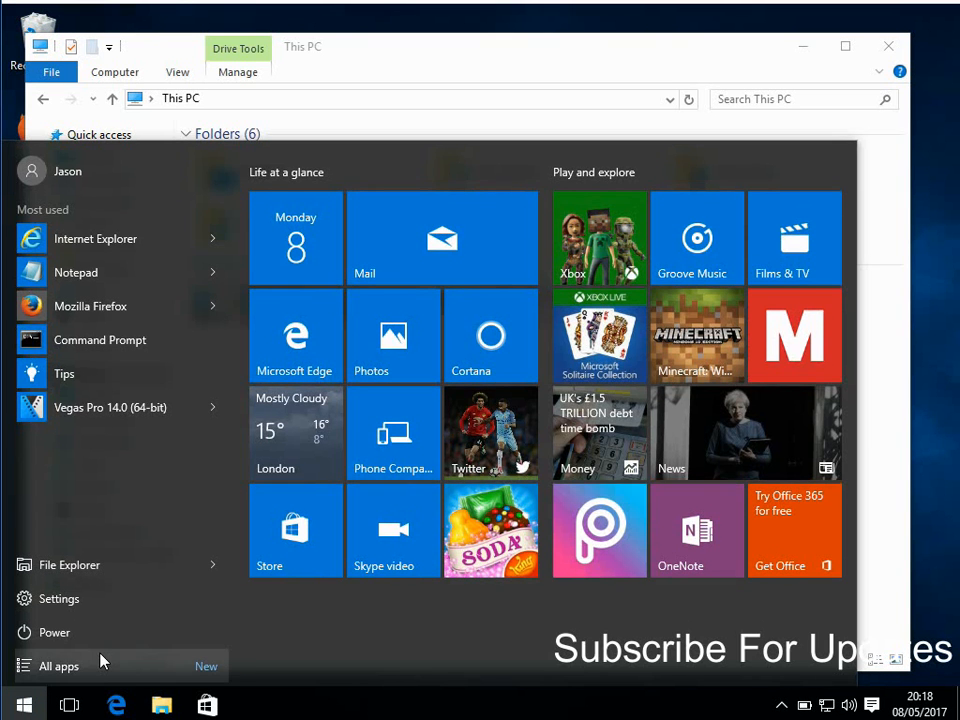
type("update")
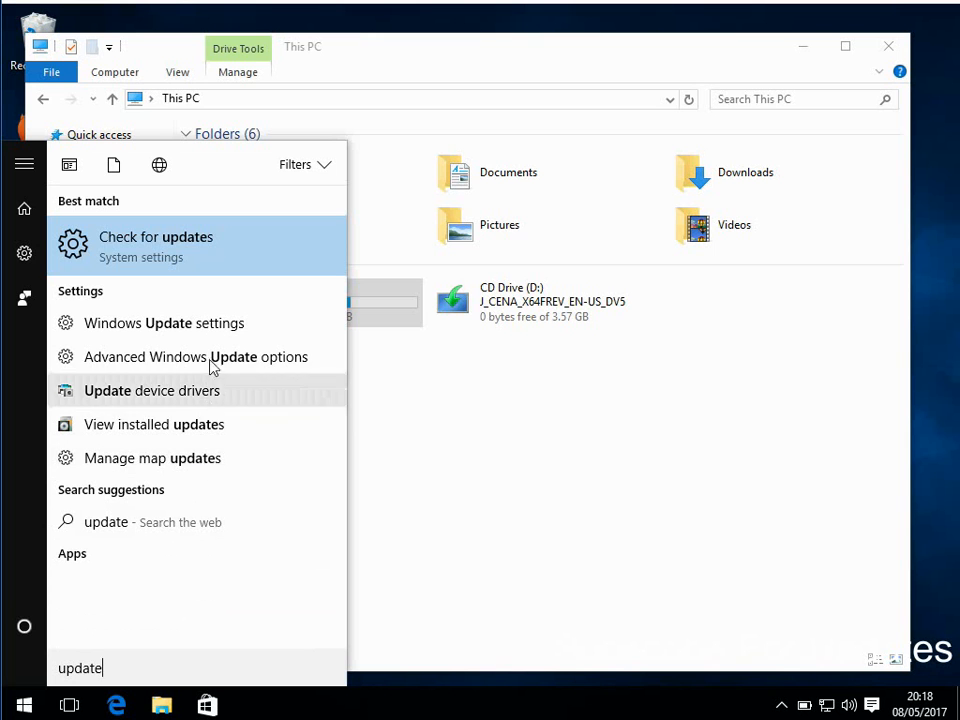
left_click(156, 246)
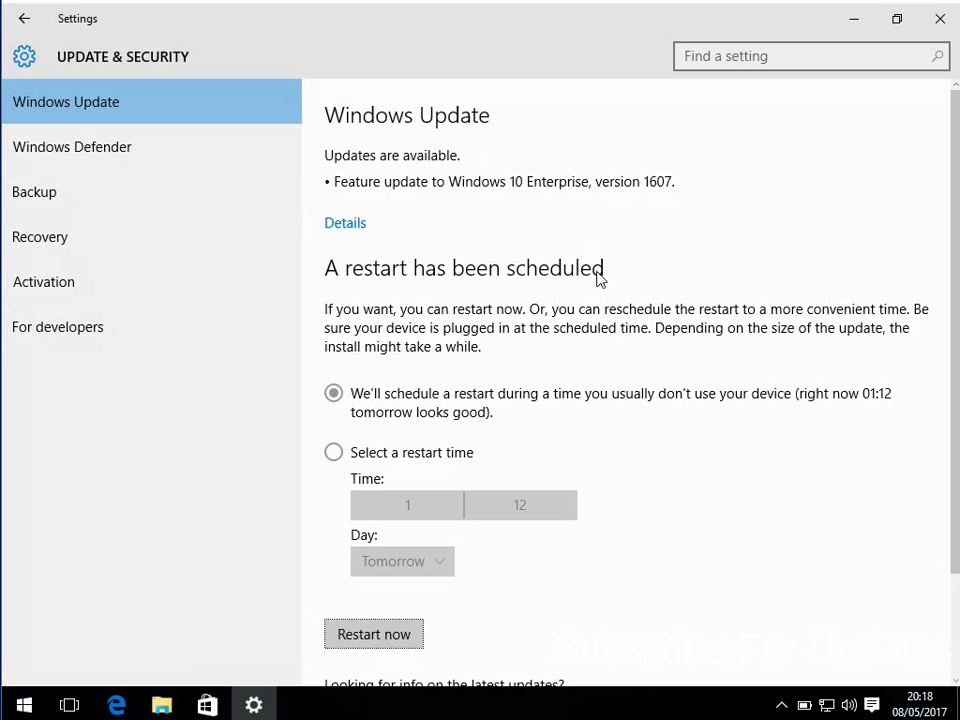
mouse_move(517, 393)
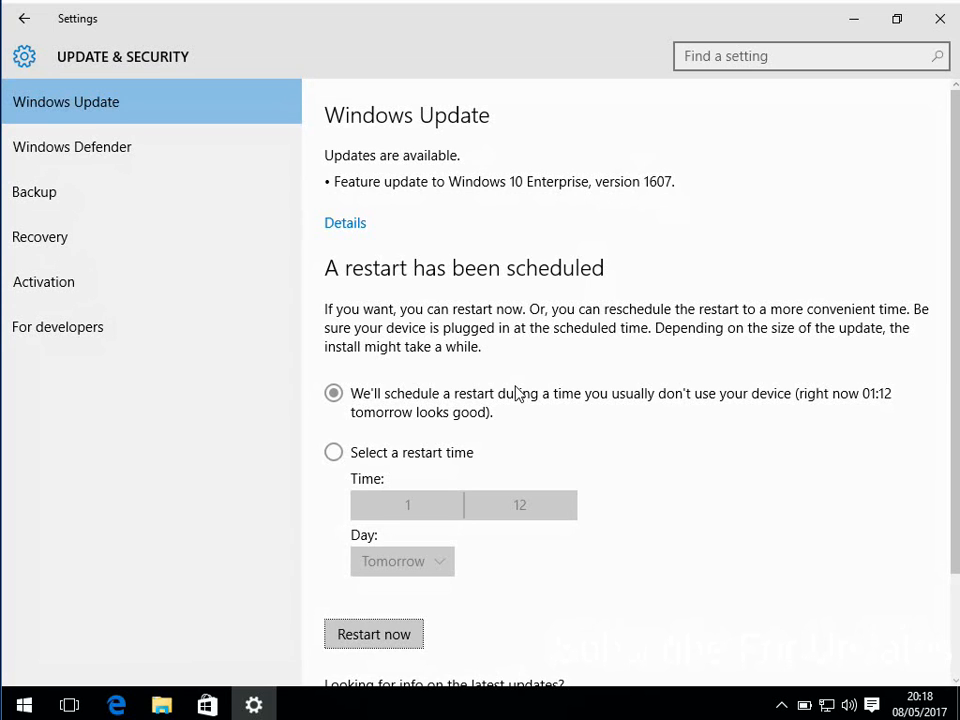
mouse_move(406, 372)
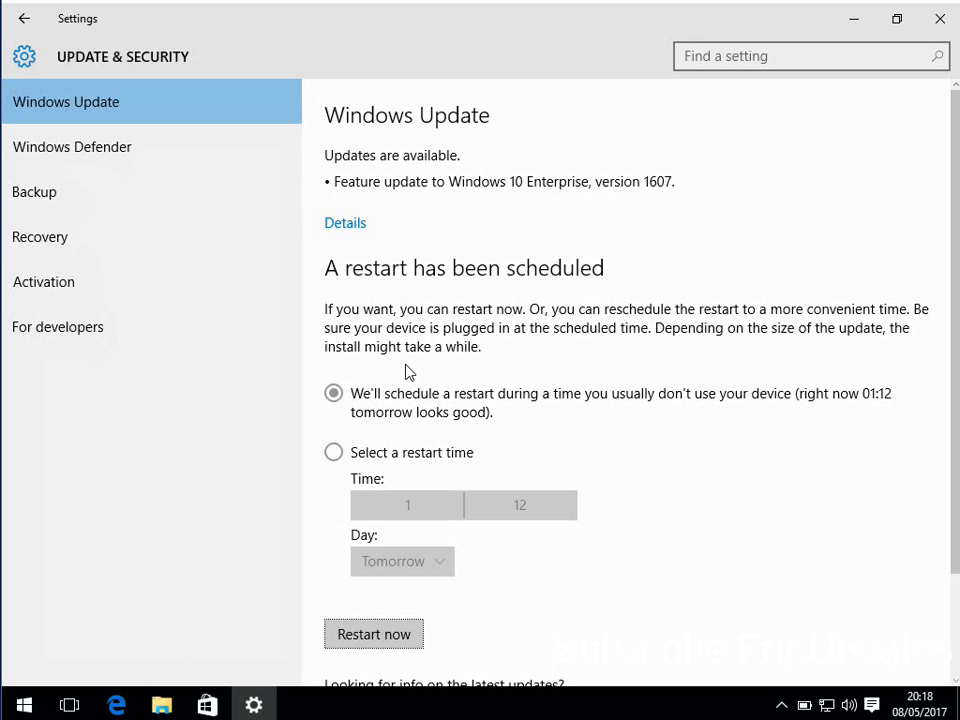
mouse_move(283, 192)
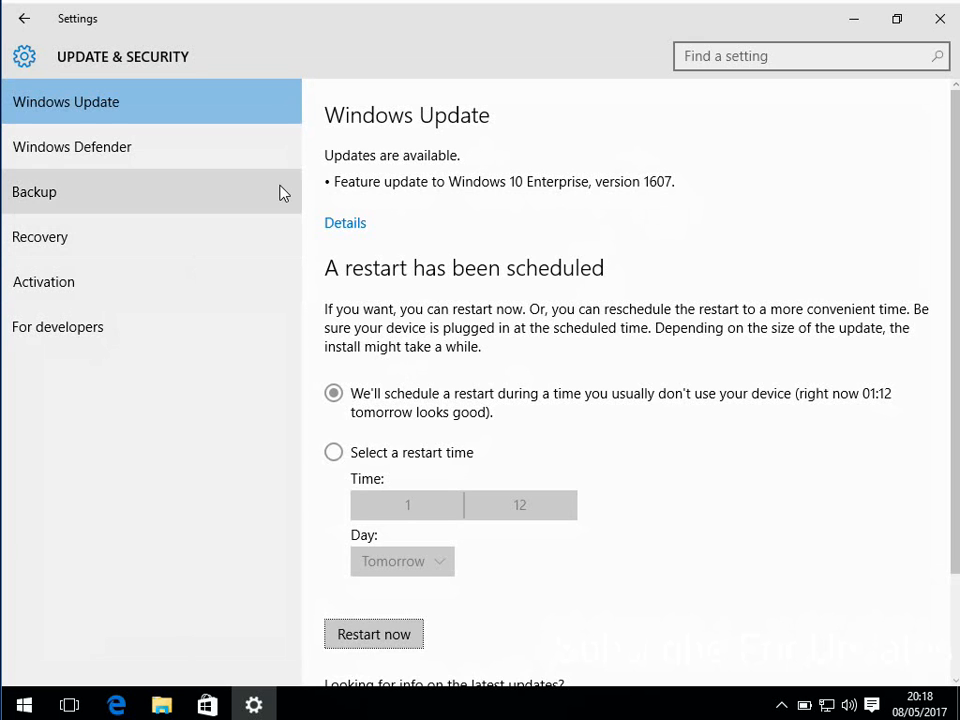
mouse_move(955, 260)
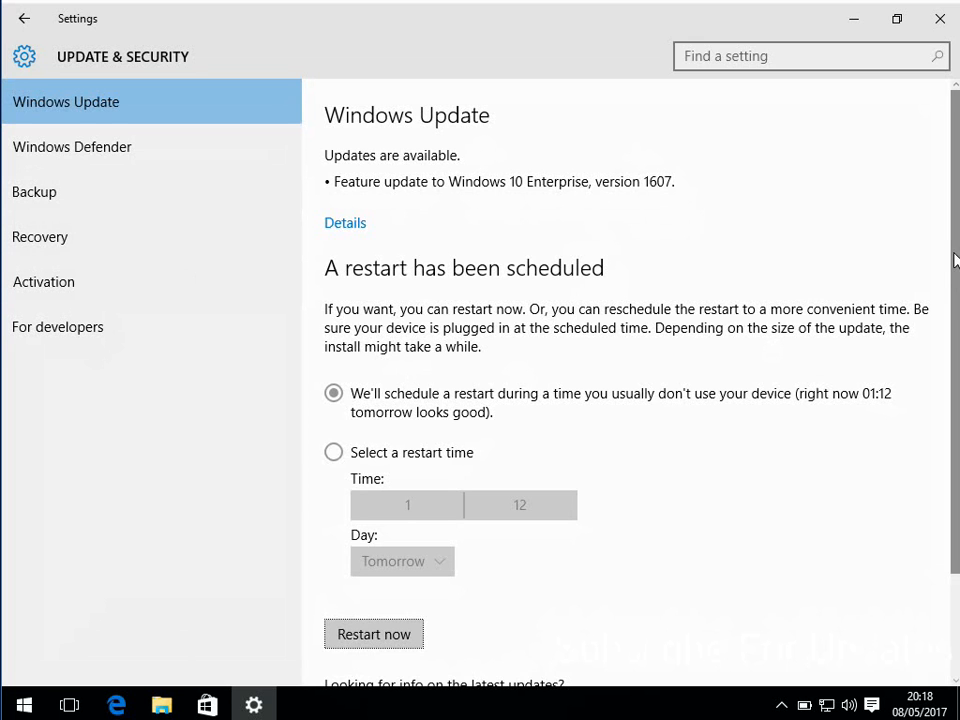
scroll("down", 3)
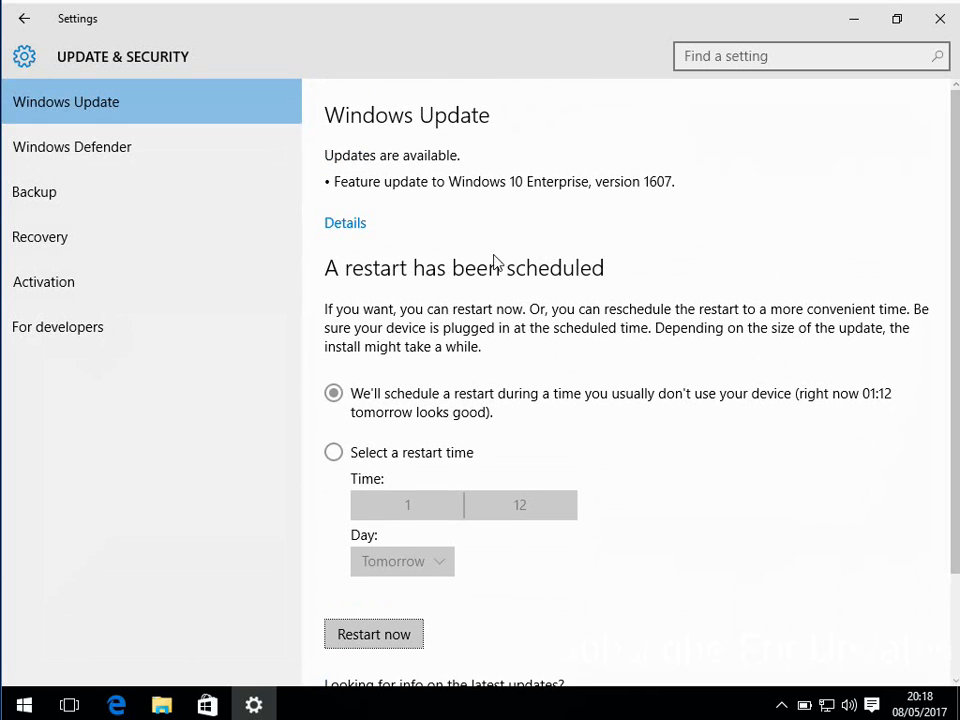
mouse_move(410, 295)
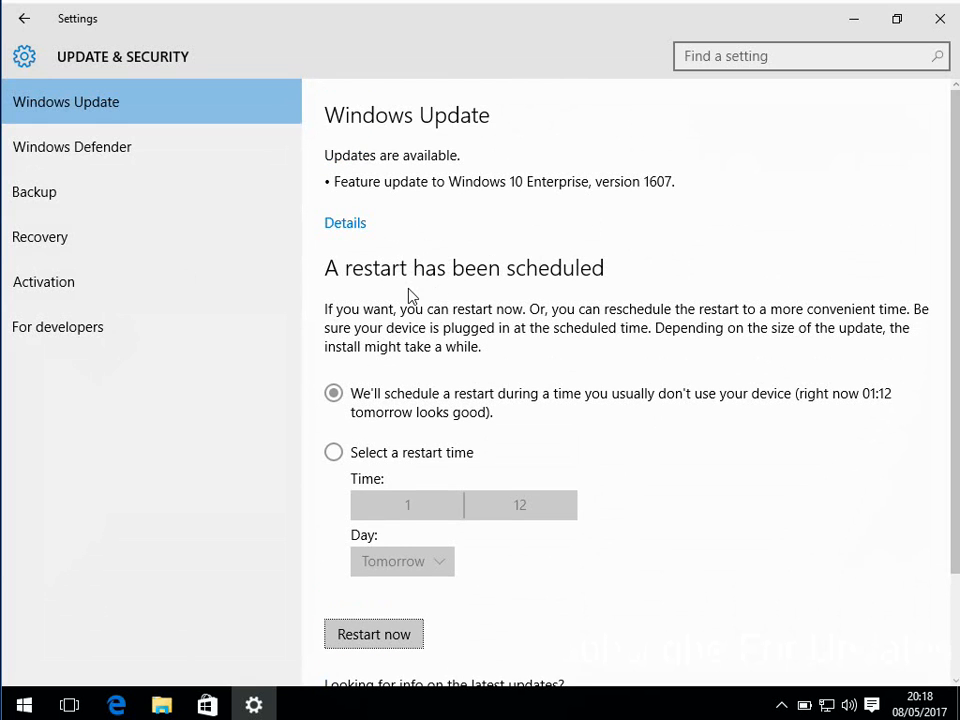